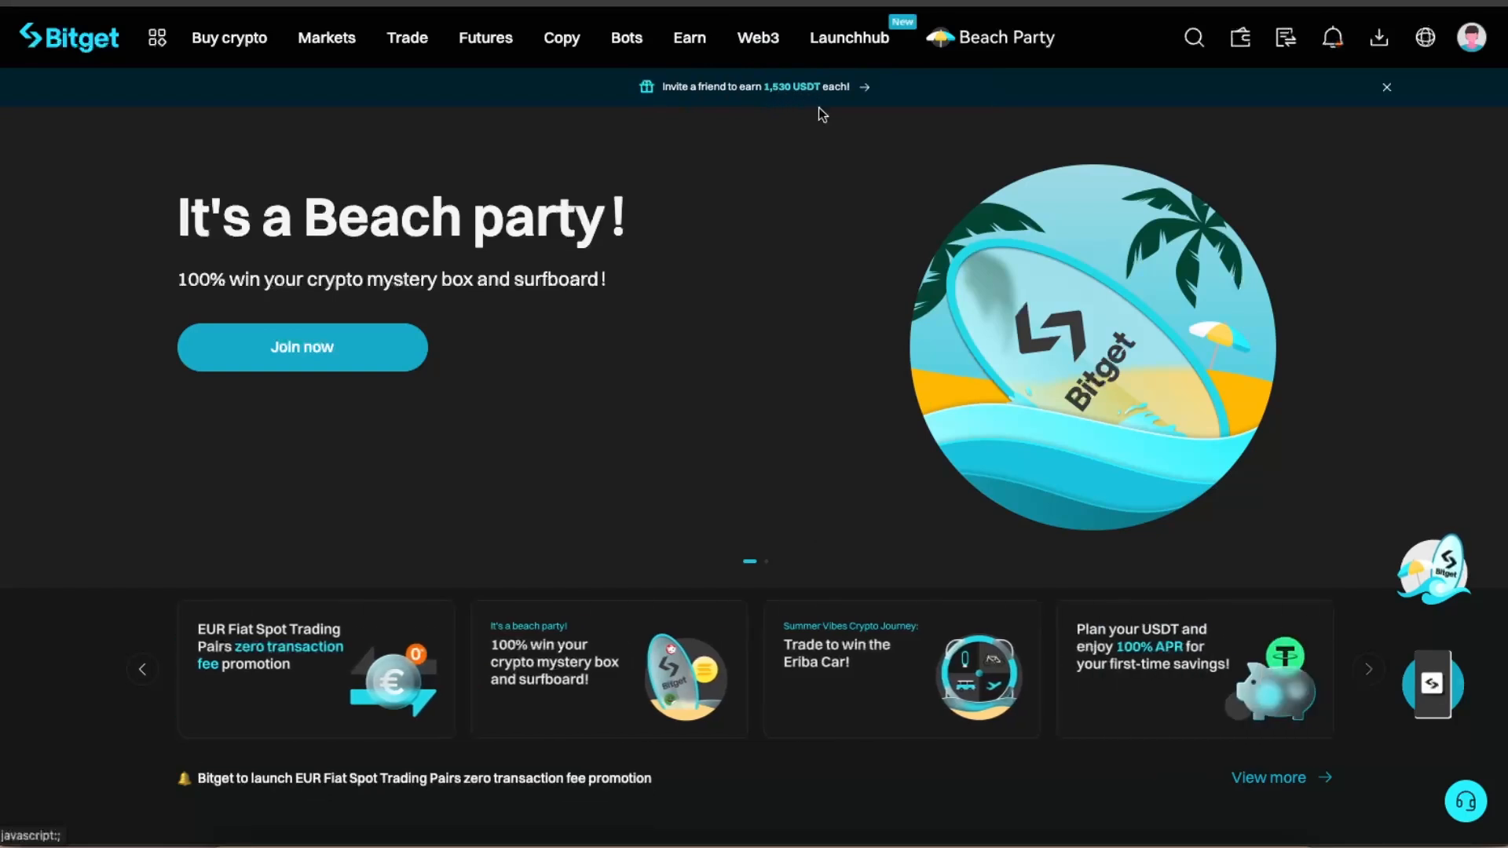
{"action": "mouse_move", "coordinate": [769, 175]}
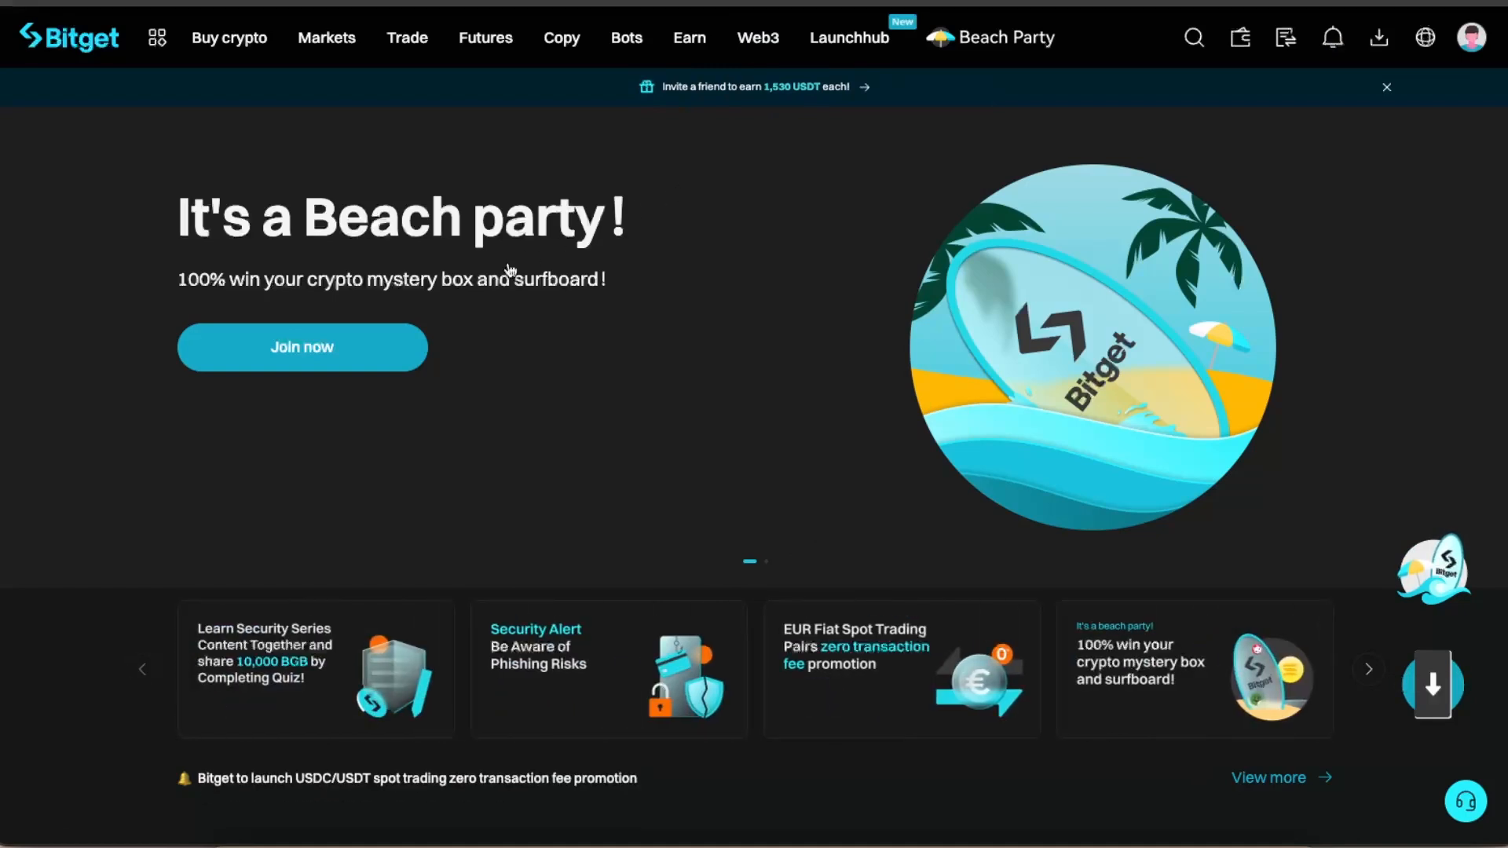
{"action": "mouse_move", "coordinate": [440, 166]}
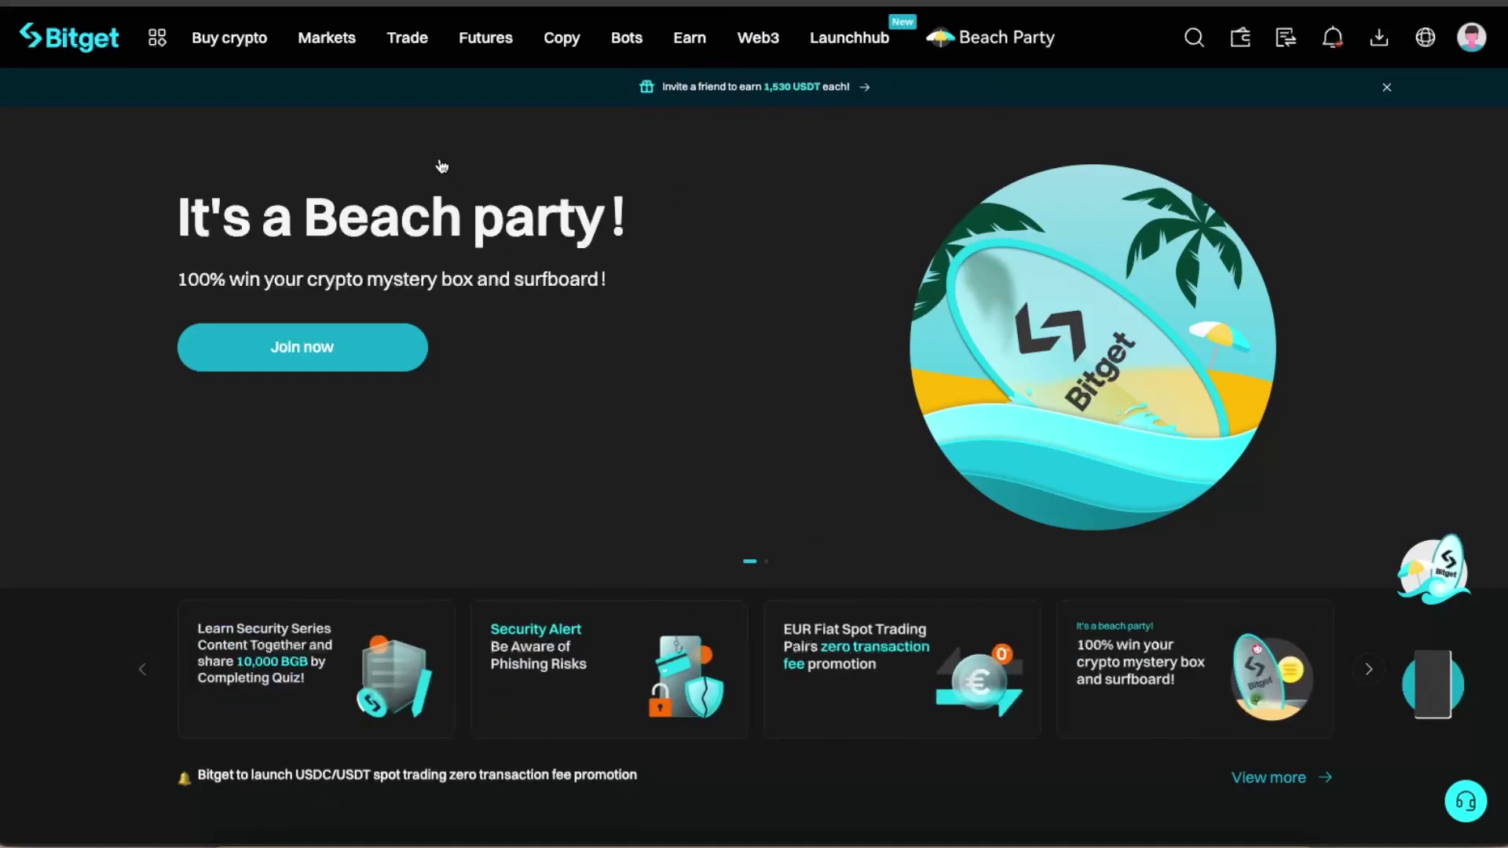
Step: Open Bitget's Bank deposit page from Buy crypto and keep EUR as the deposit currency
{"action": "left_click", "coordinate": [229, 38]}
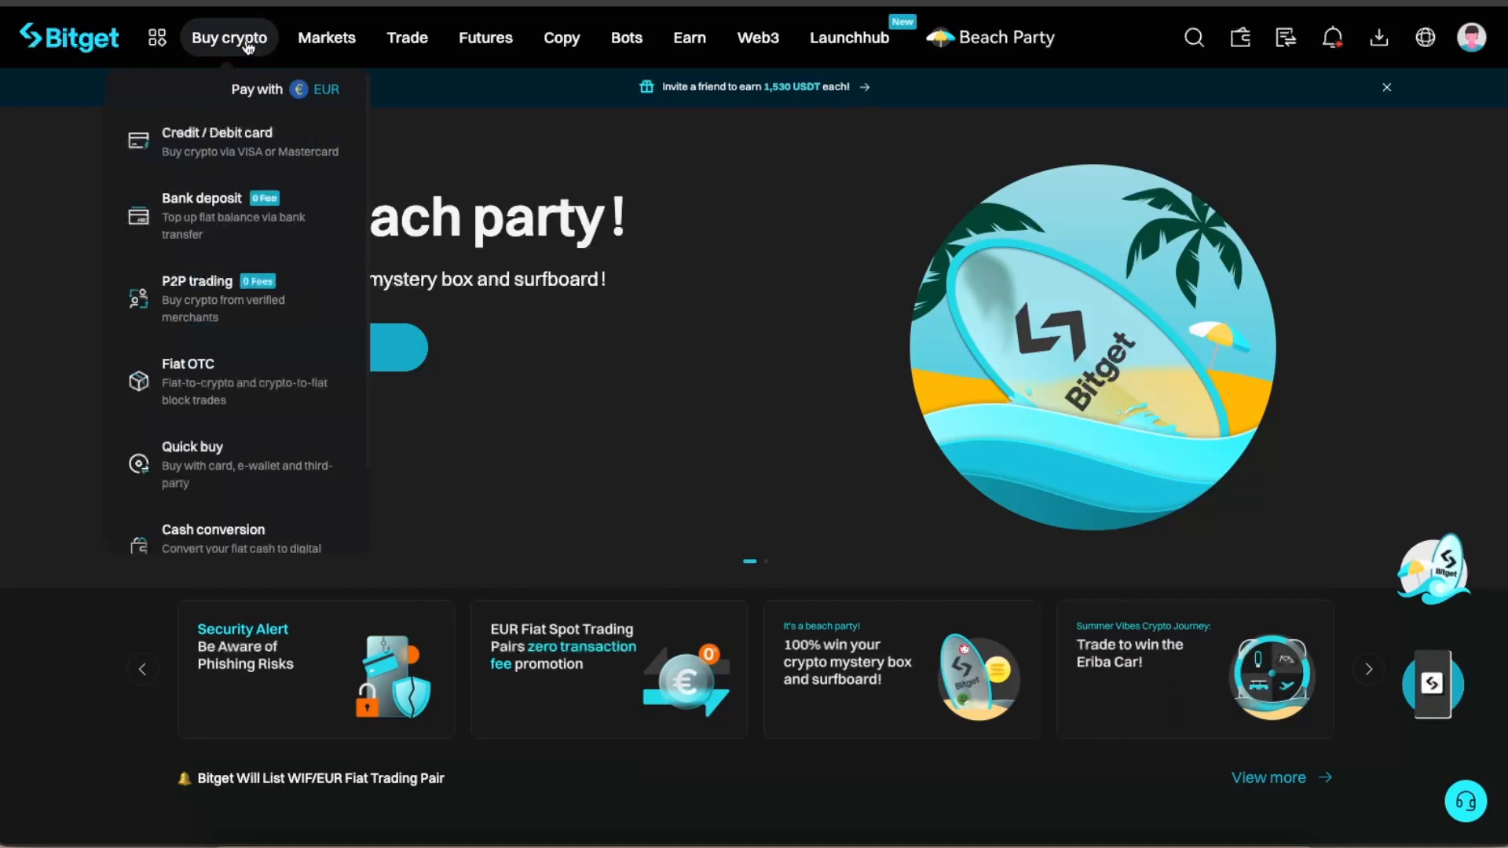
{"action": "left_click", "coordinate": [325, 89]}
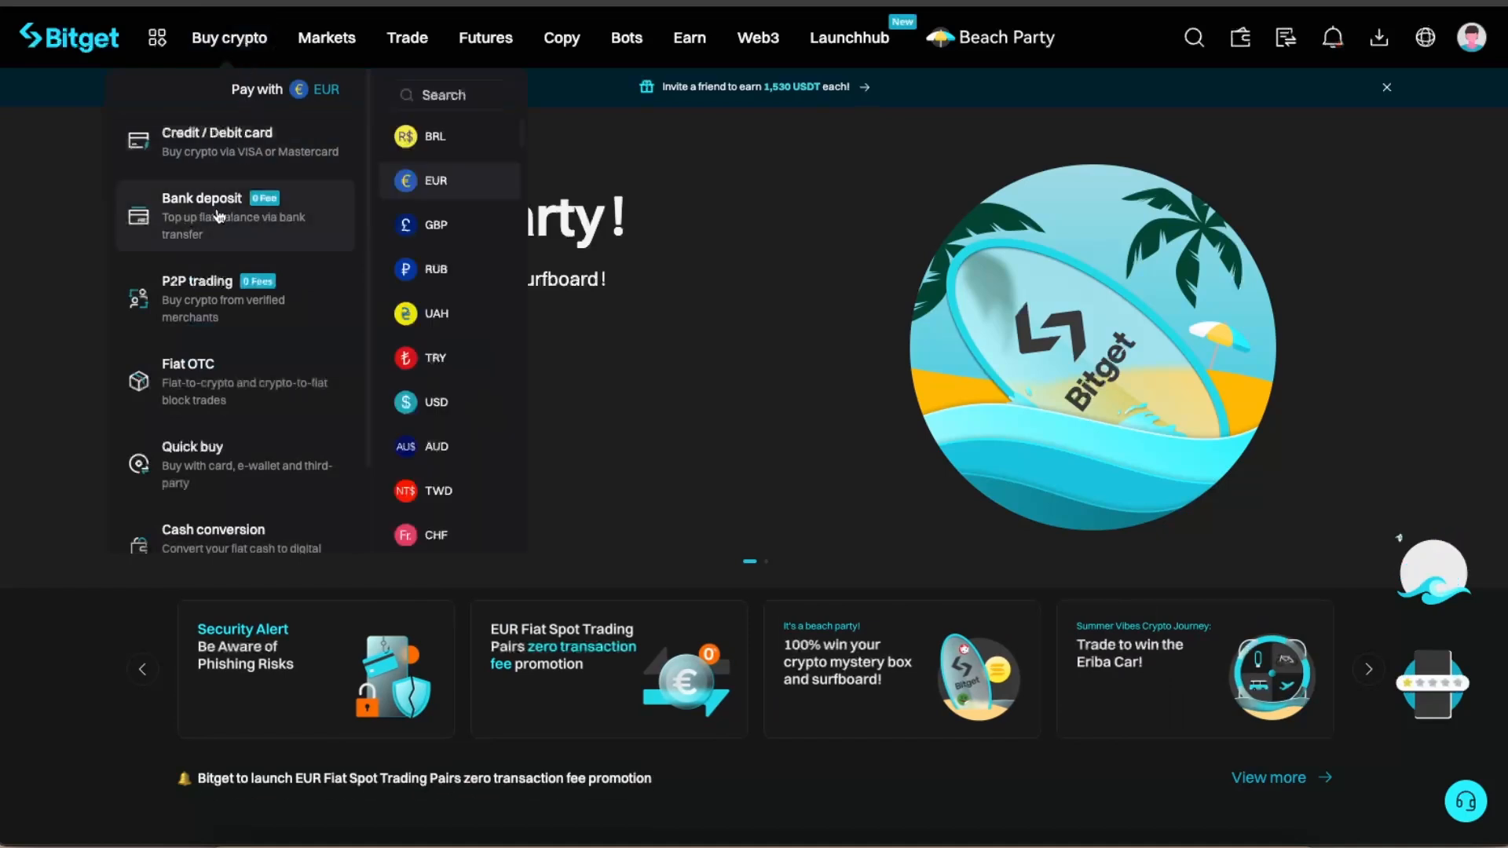
{"action": "mouse_move", "coordinate": [226, 221]}
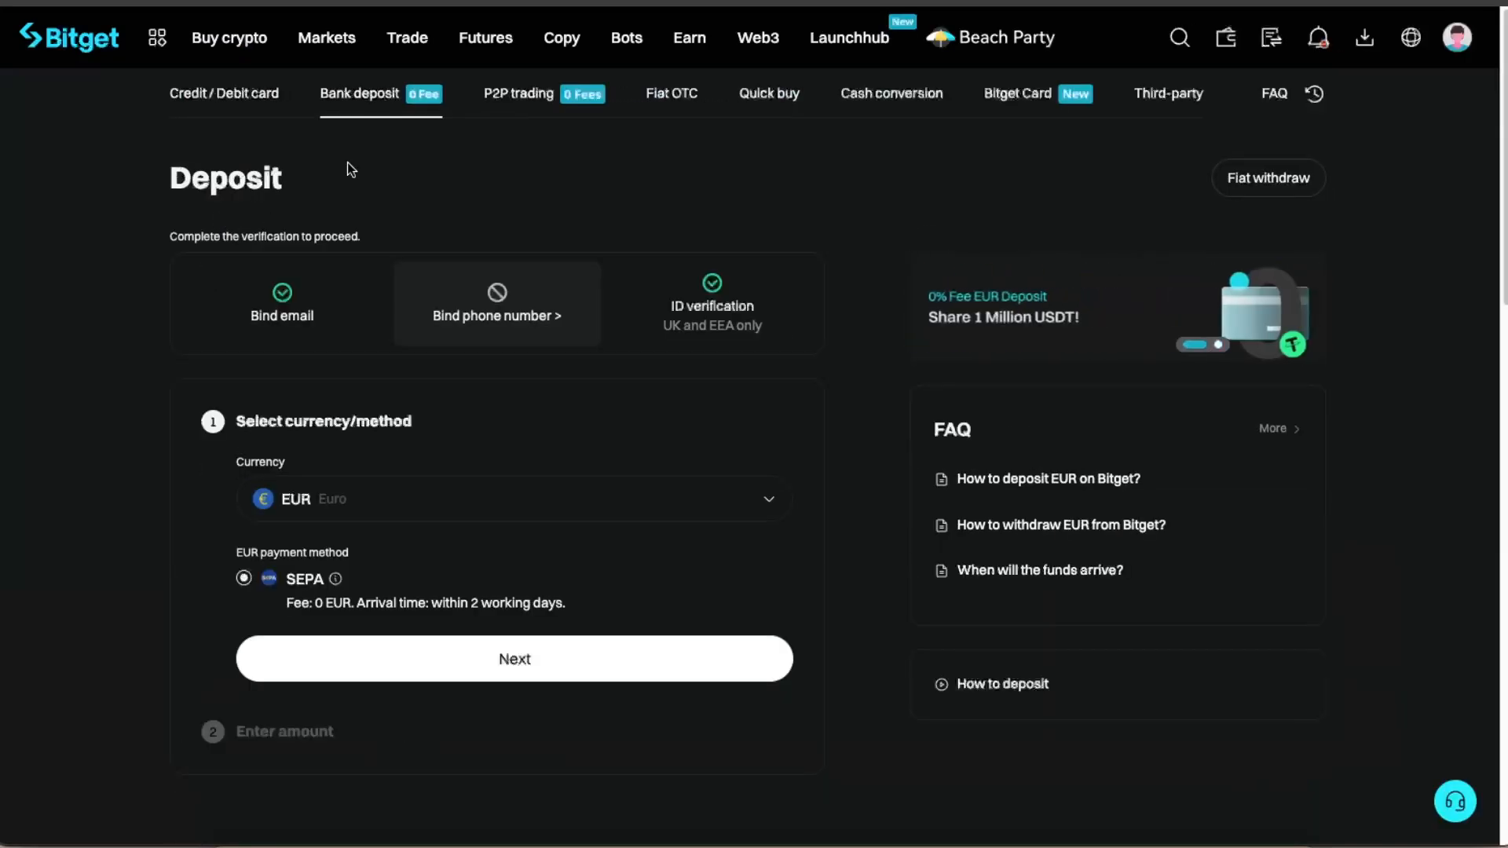
{"action": "left_click", "coordinate": [514, 498]}
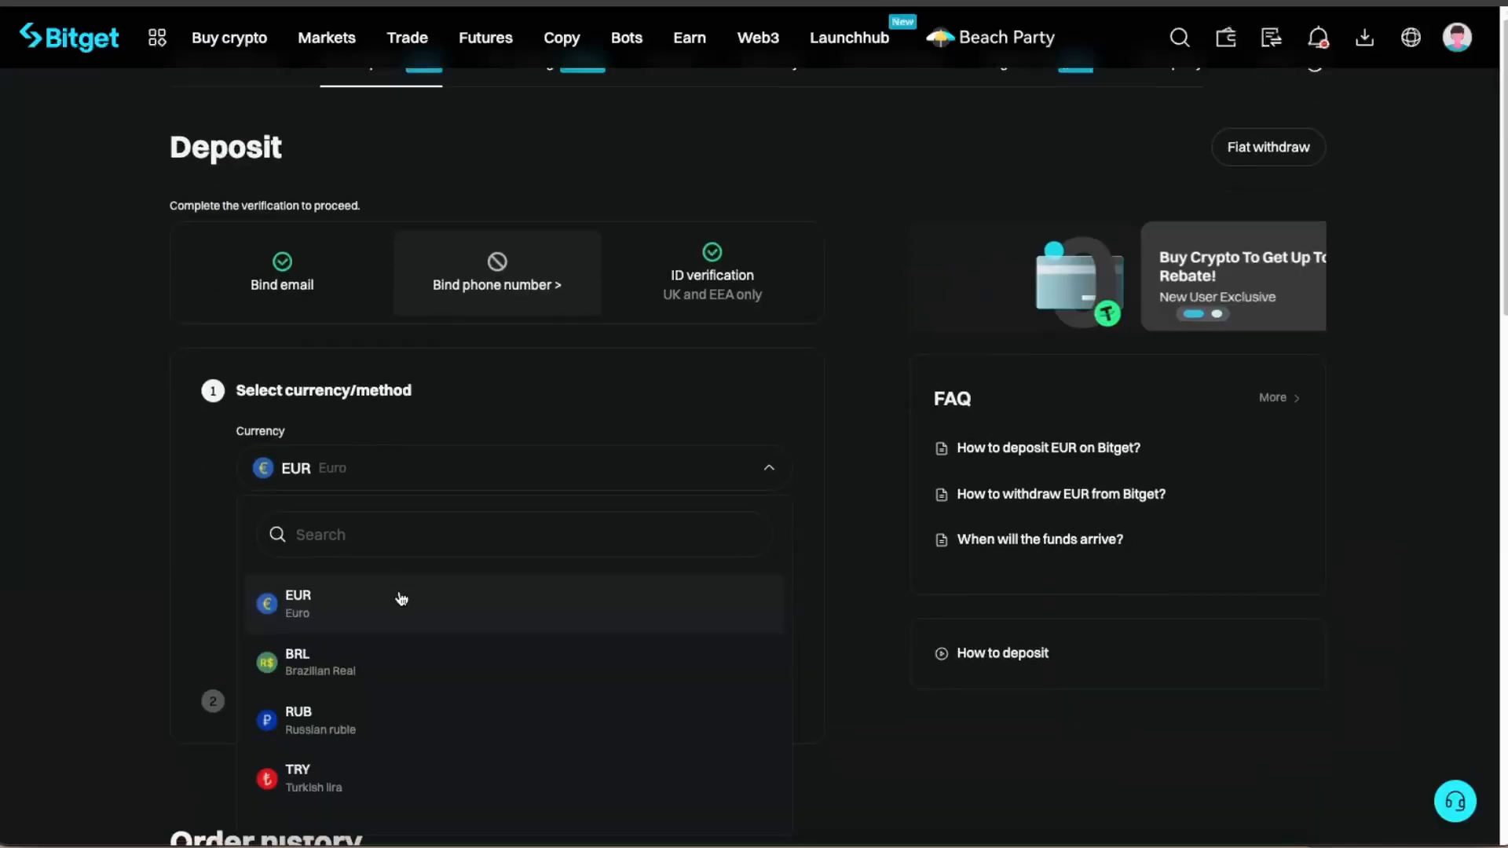
{"action": "scroll", "scroll_direction": "down", "scroll_amount": 3}
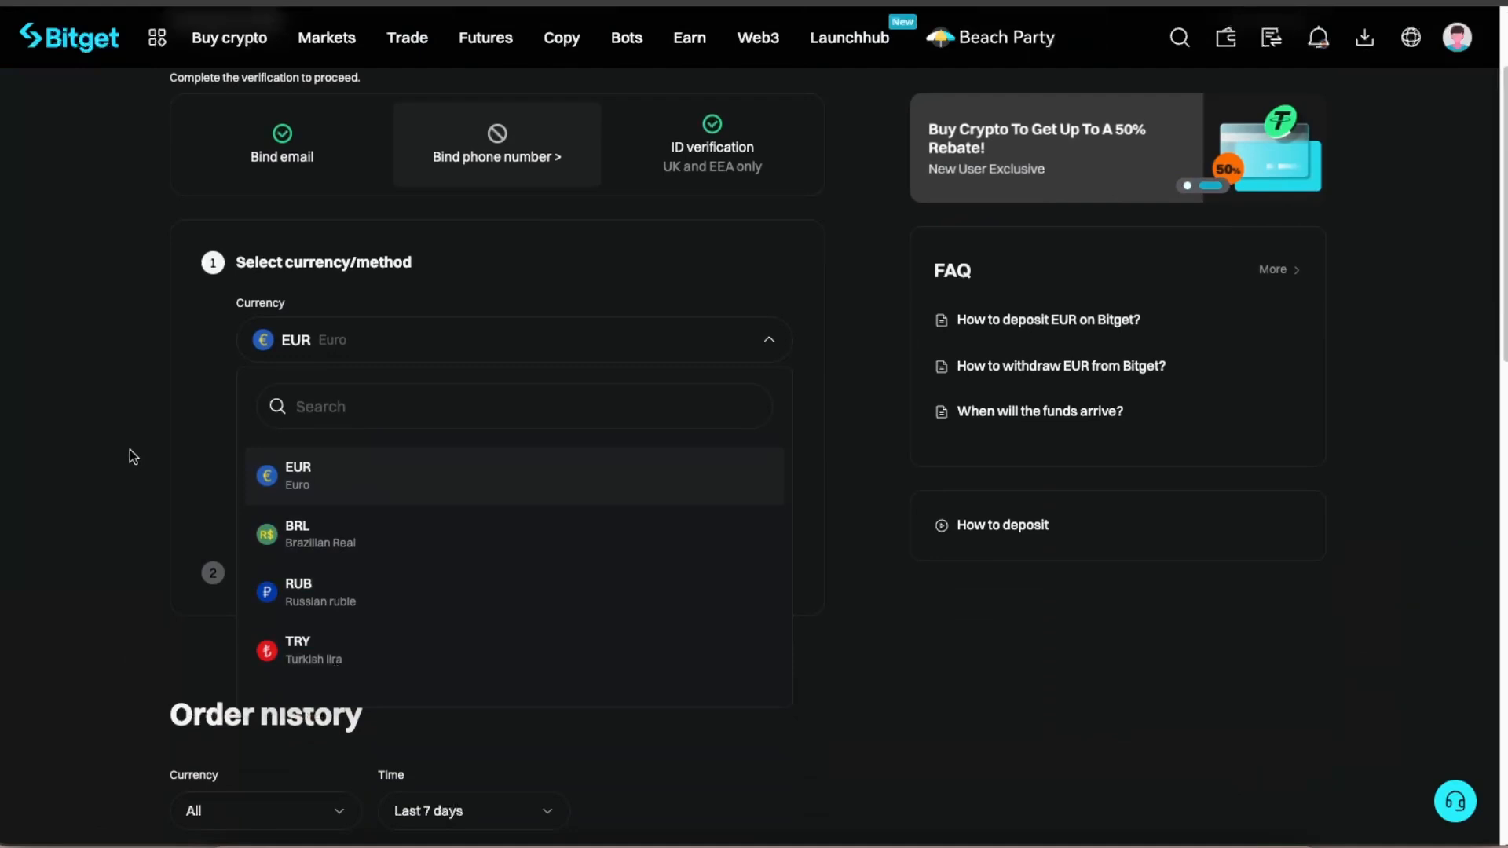
{"action": "left_click", "coordinate": [298, 475]}
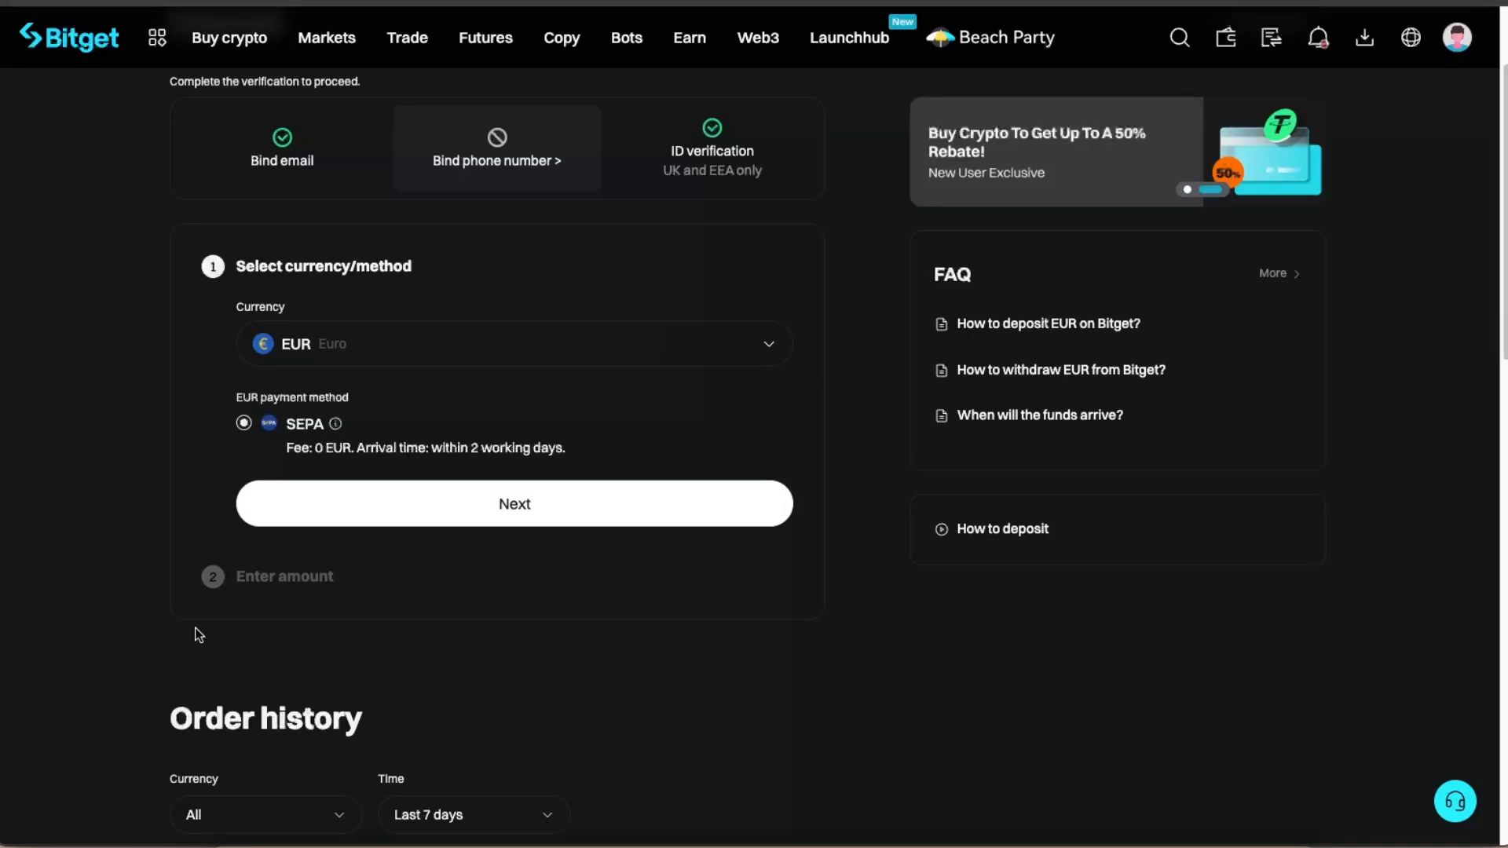
{"action": "scroll", "scroll_direction": "up", "scroll_amount": 3}
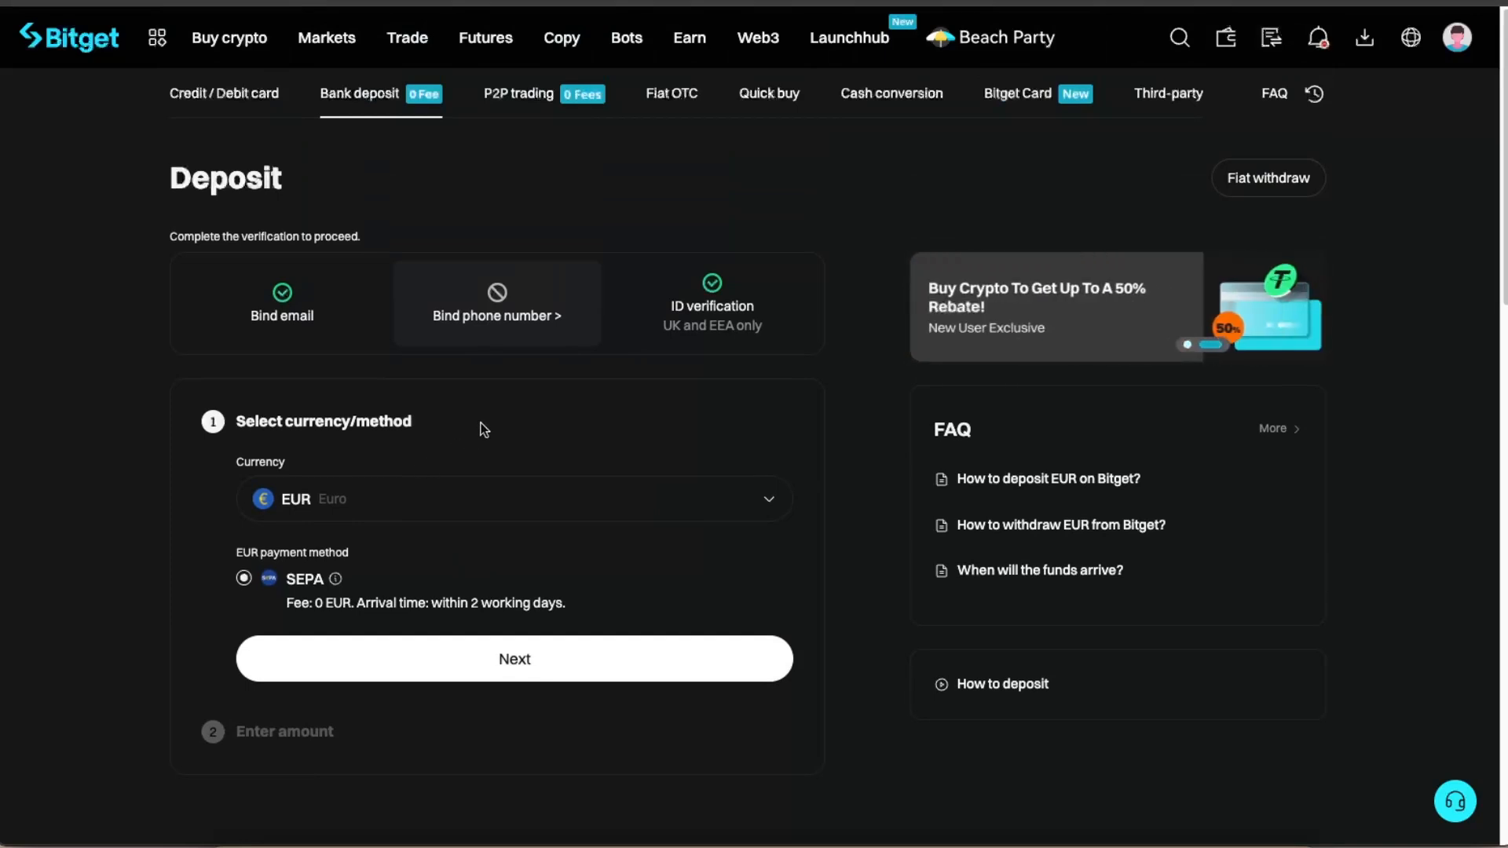
{"action": "mouse_move", "coordinate": [1037, 236]}
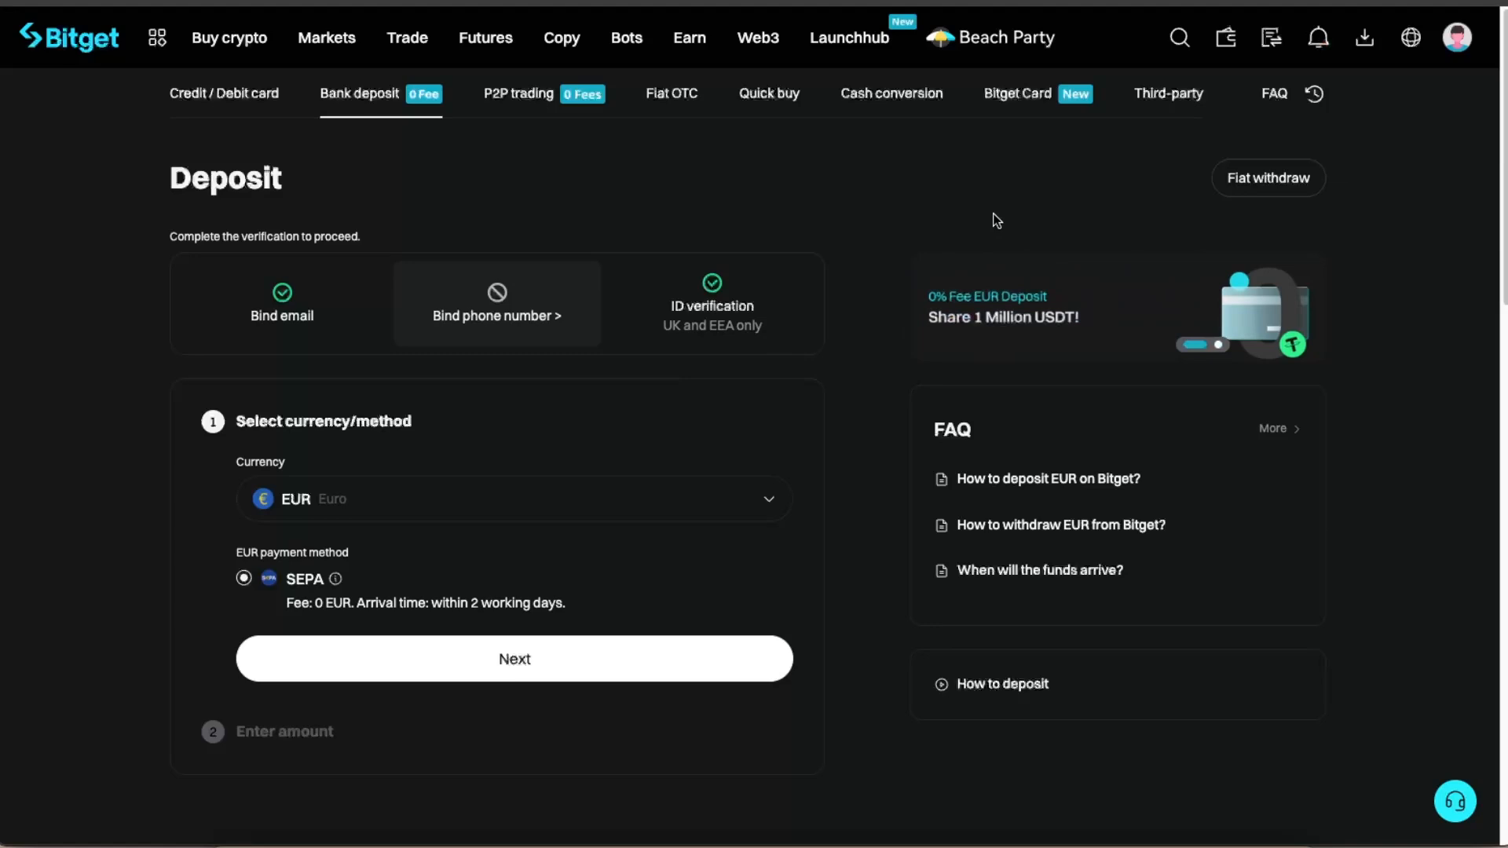
Step: Open the assets dropdown showing 0.00 BTC total with deposit, withdraw and transfer
{"action": "left_click", "coordinate": [1225, 38]}
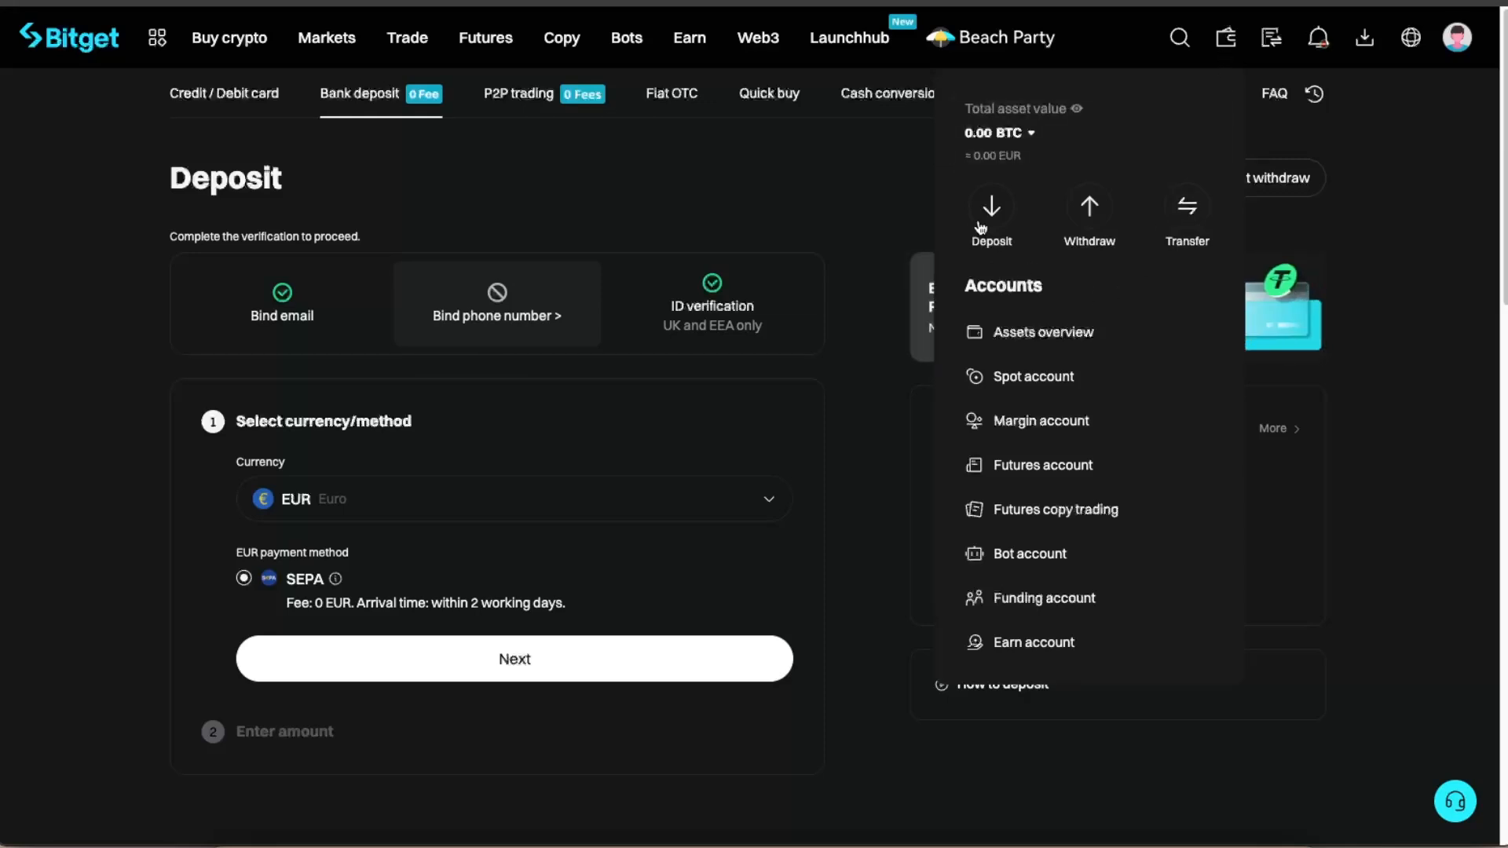
{"action": "mouse_move", "coordinate": [991, 207]}
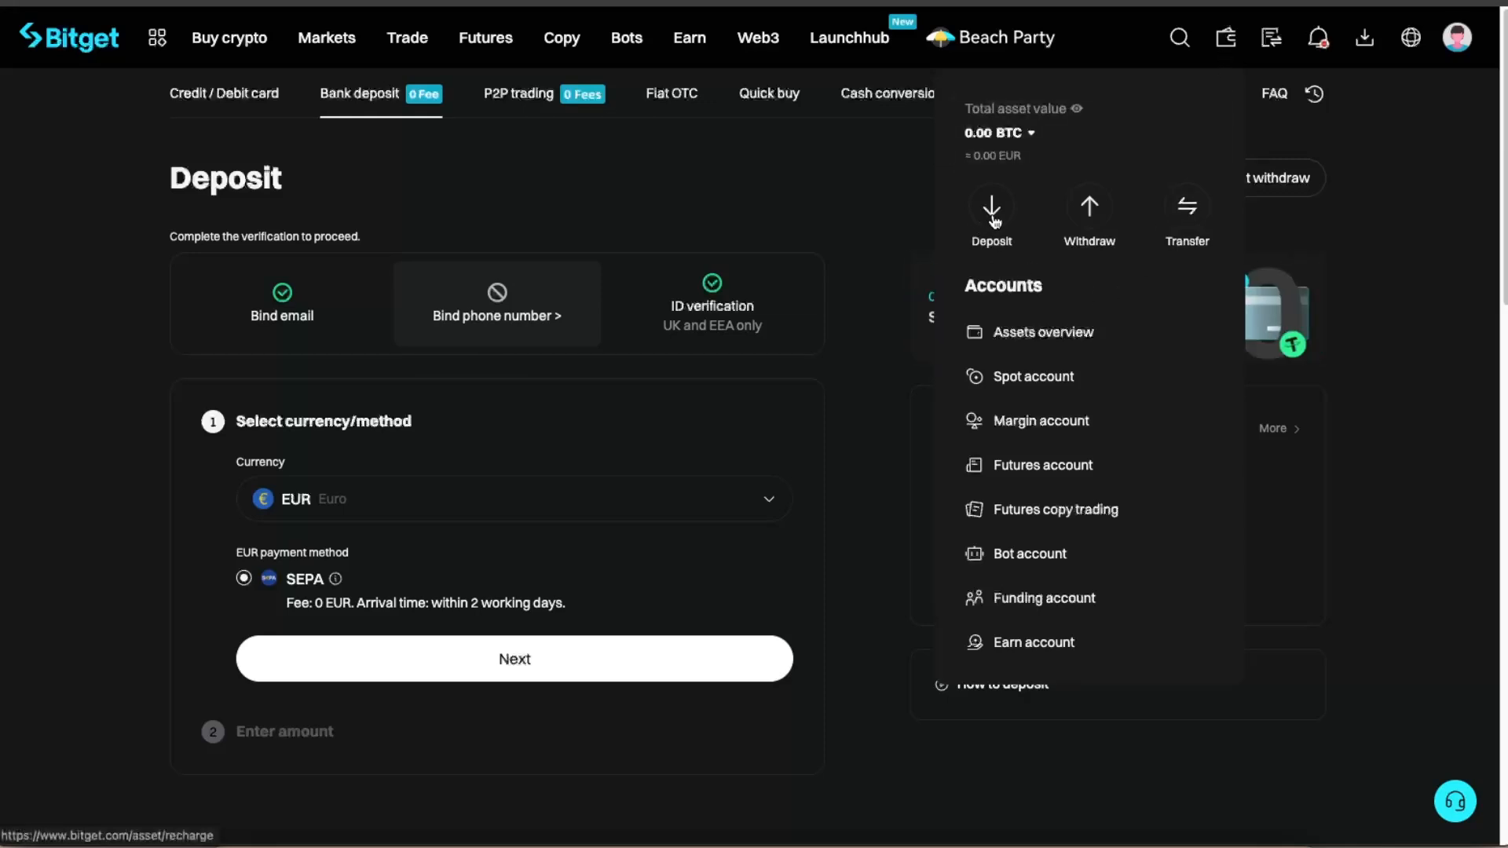
Step: Choose Deposit from the assets dropdown to open the crypto deposit page
{"action": "left_click", "coordinate": [991, 205]}
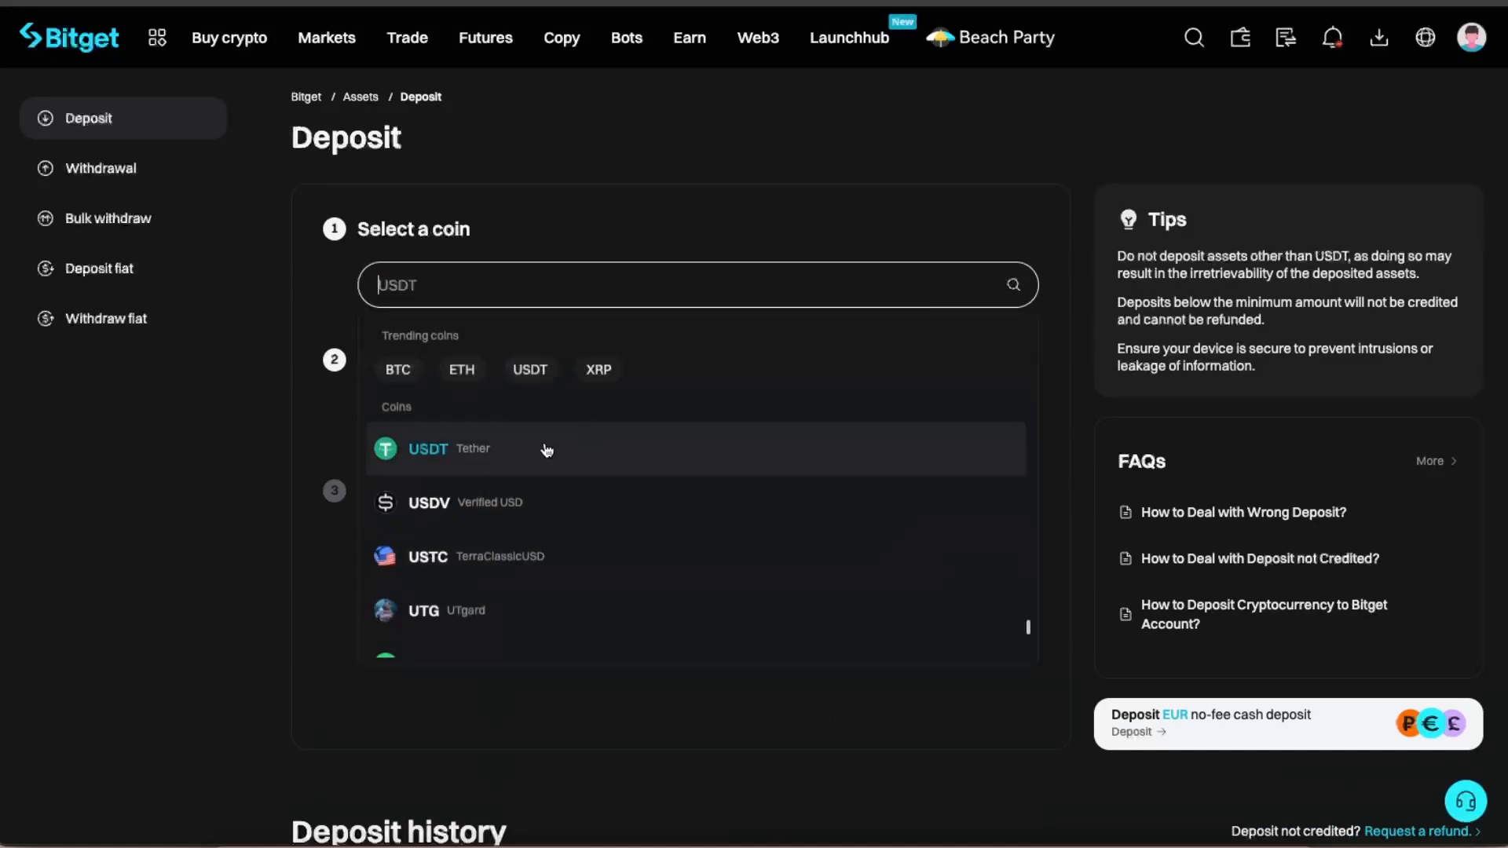
{"action": "mouse_move", "coordinate": [483, 614]}
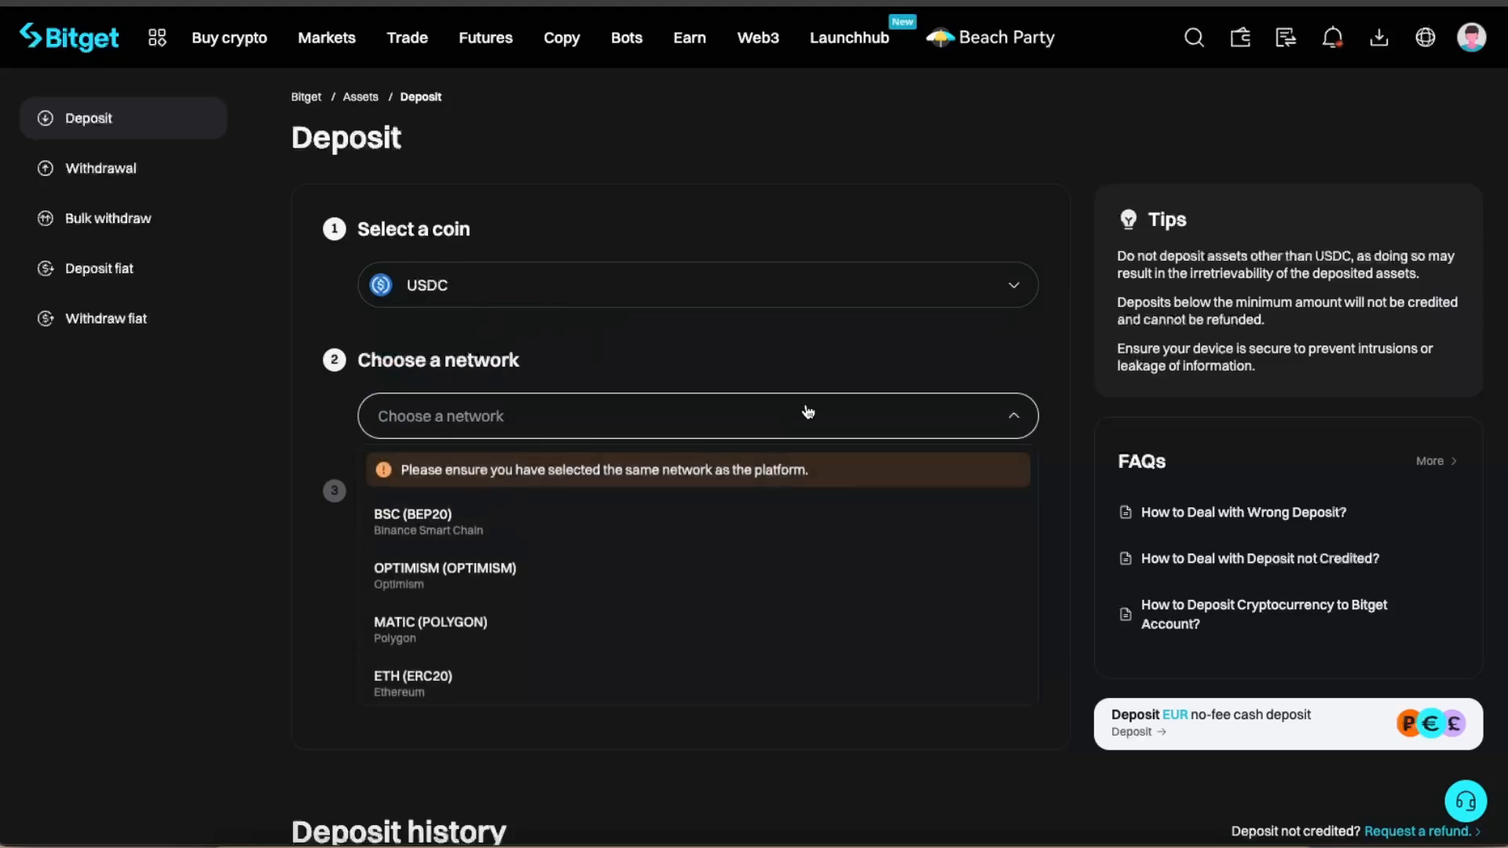
{"action": "mouse_move", "coordinate": [512, 567]}
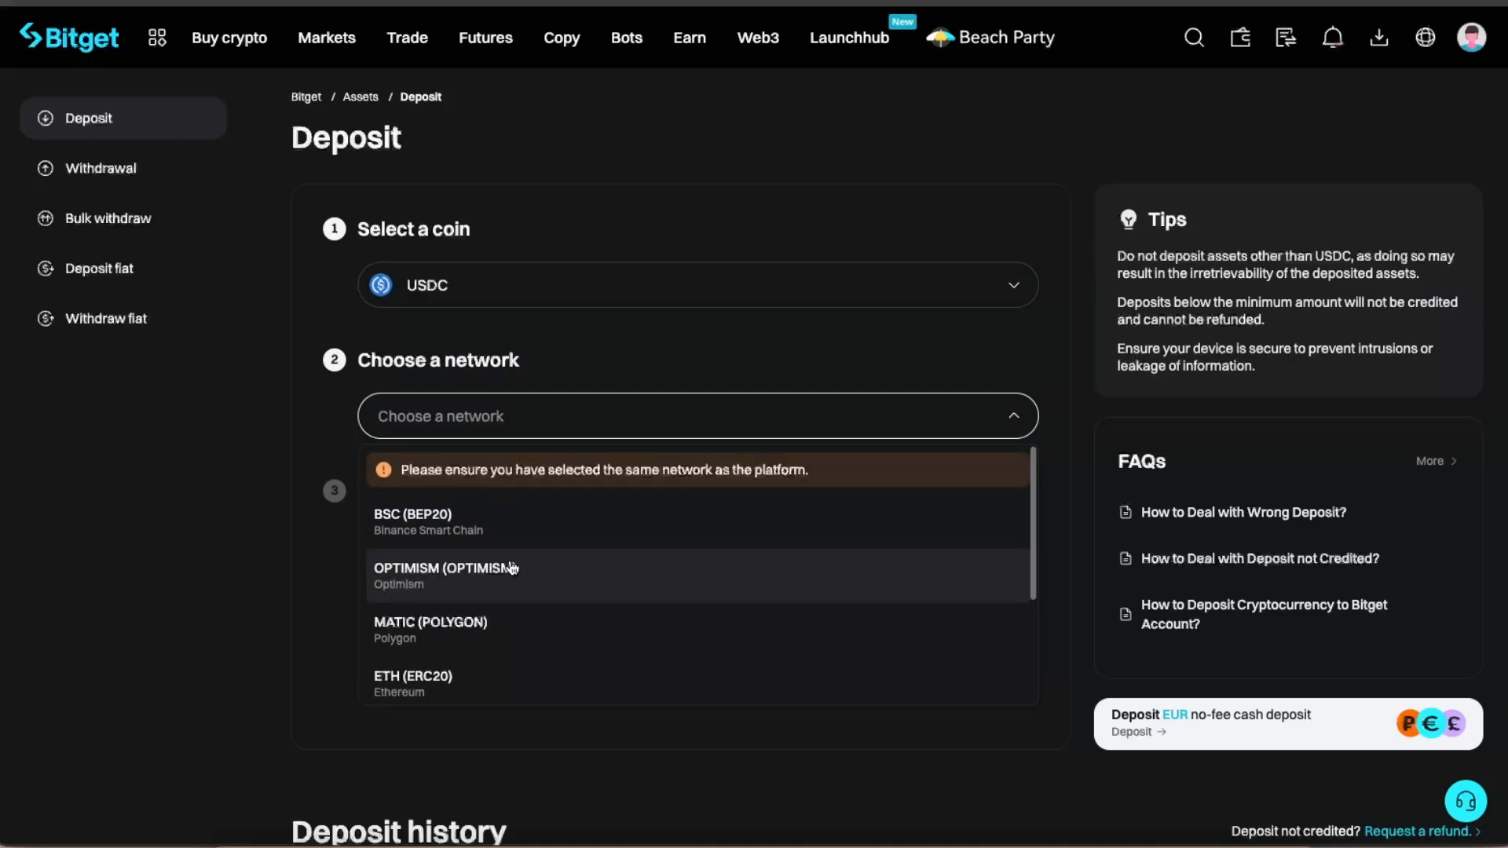
{"action": "mouse_move", "coordinate": [532, 669]}
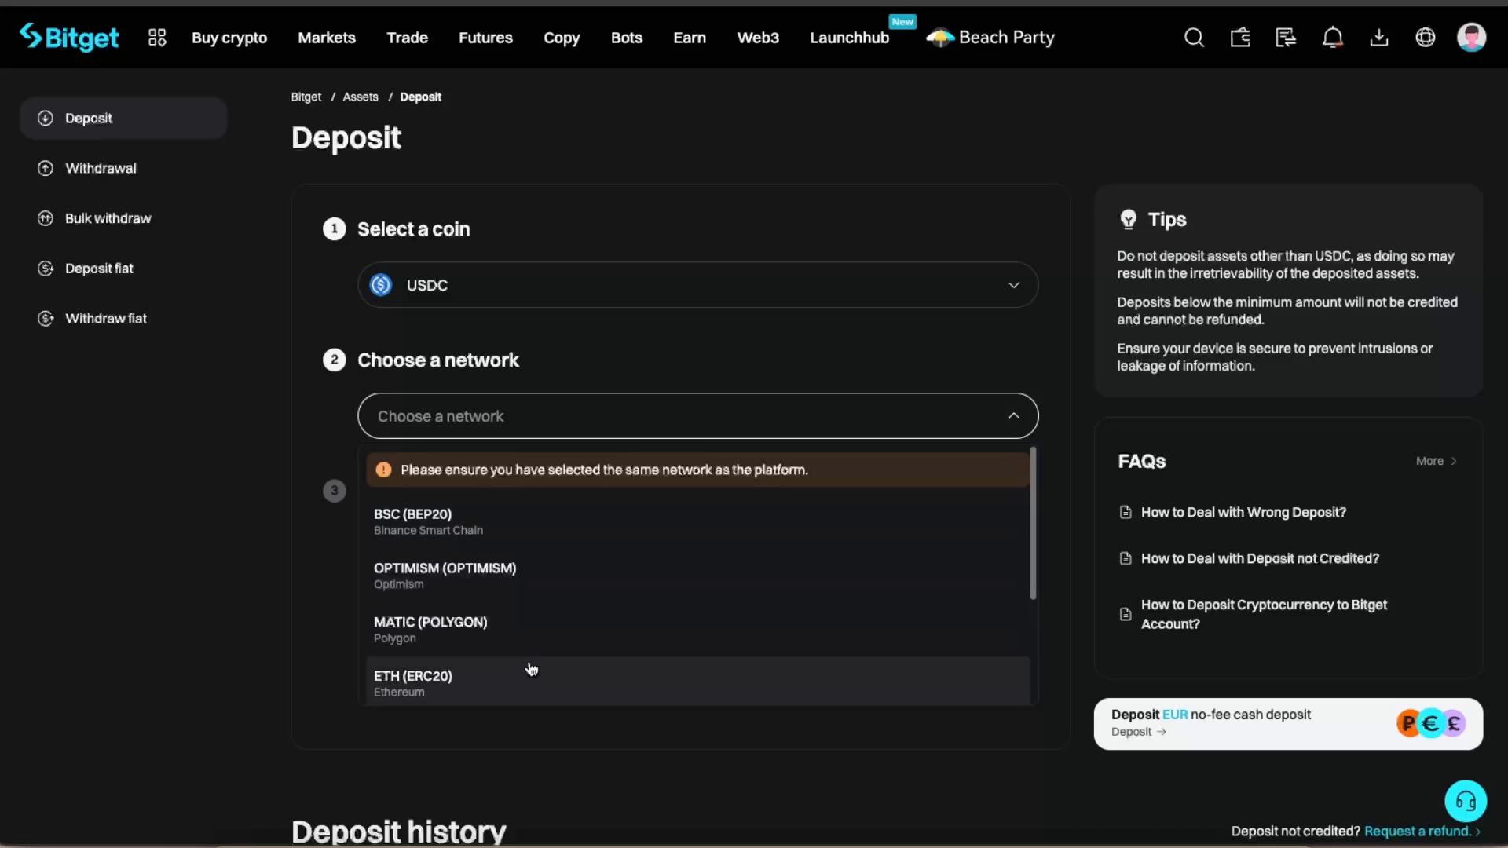
{"action": "mouse_move", "coordinate": [563, 668]}
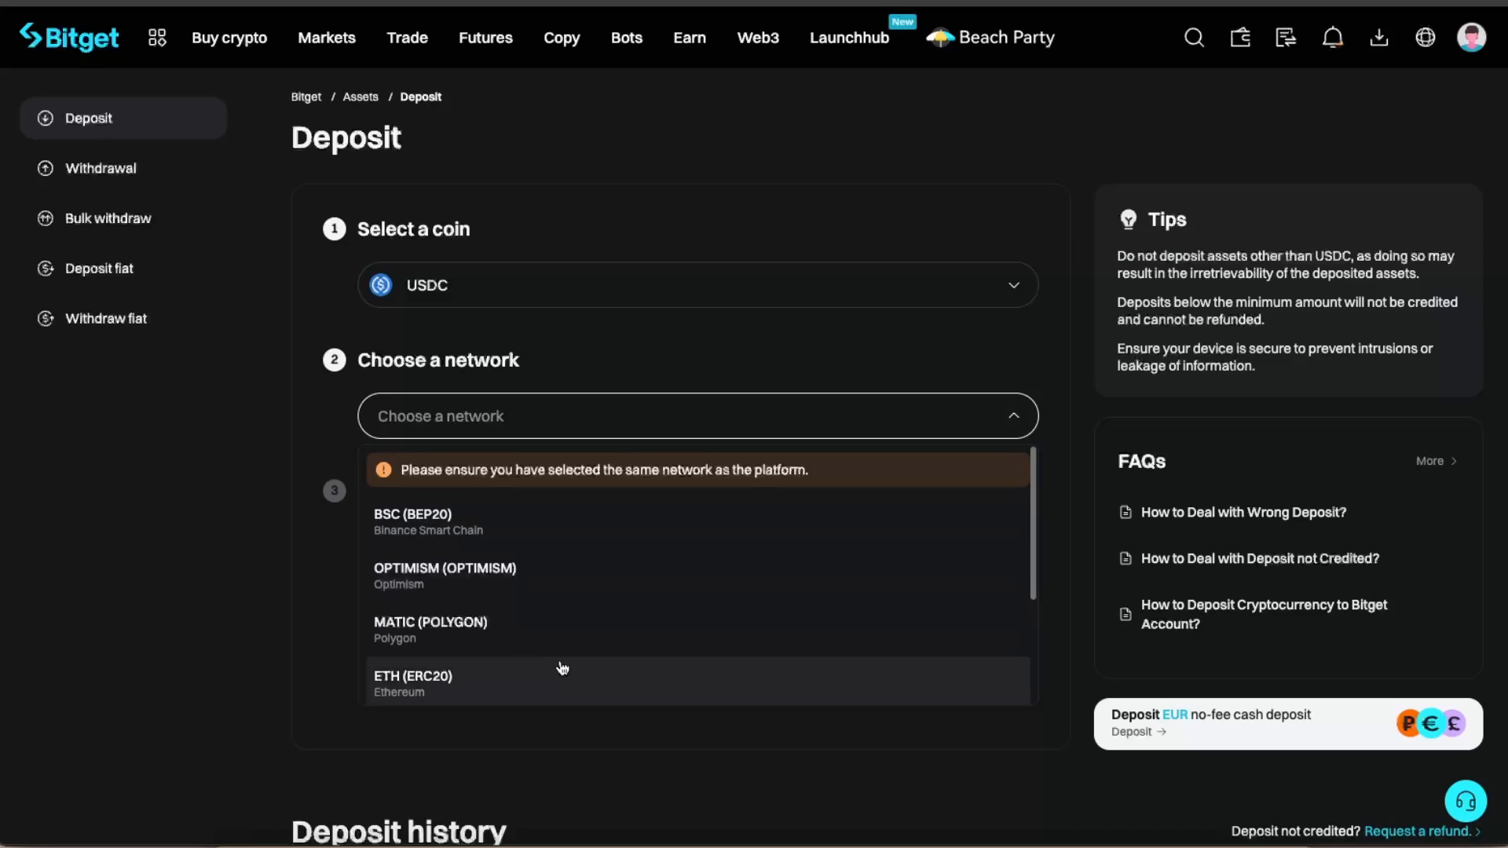
{"action": "mouse_move", "coordinate": [437, 539]}
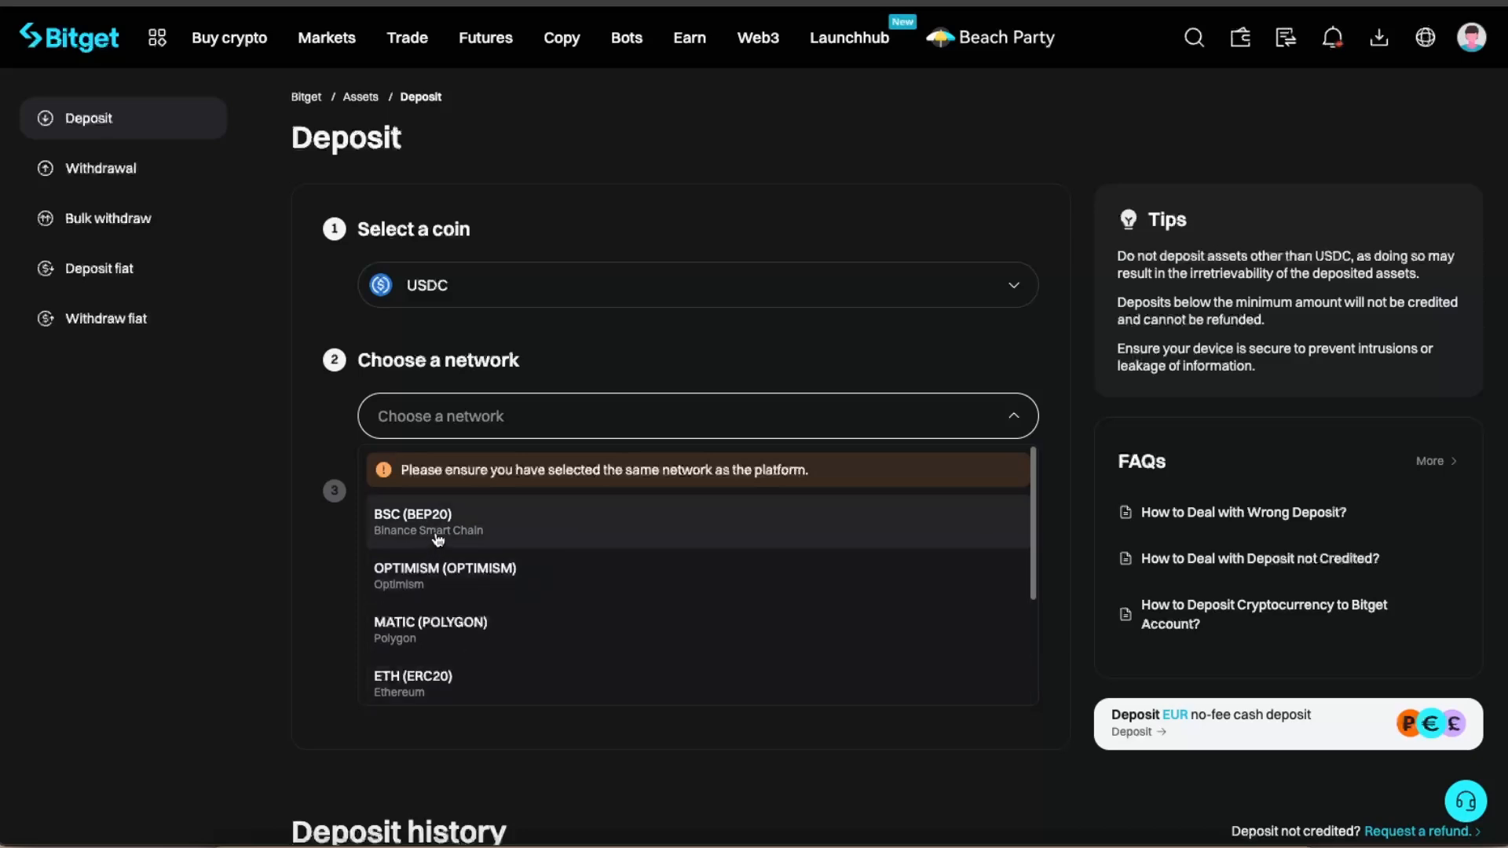
Step: Select BSC (BEP20) as the USDC network to show the deposit address, minimum 1 USDC
{"action": "left_click", "coordinate": [412, 522]}
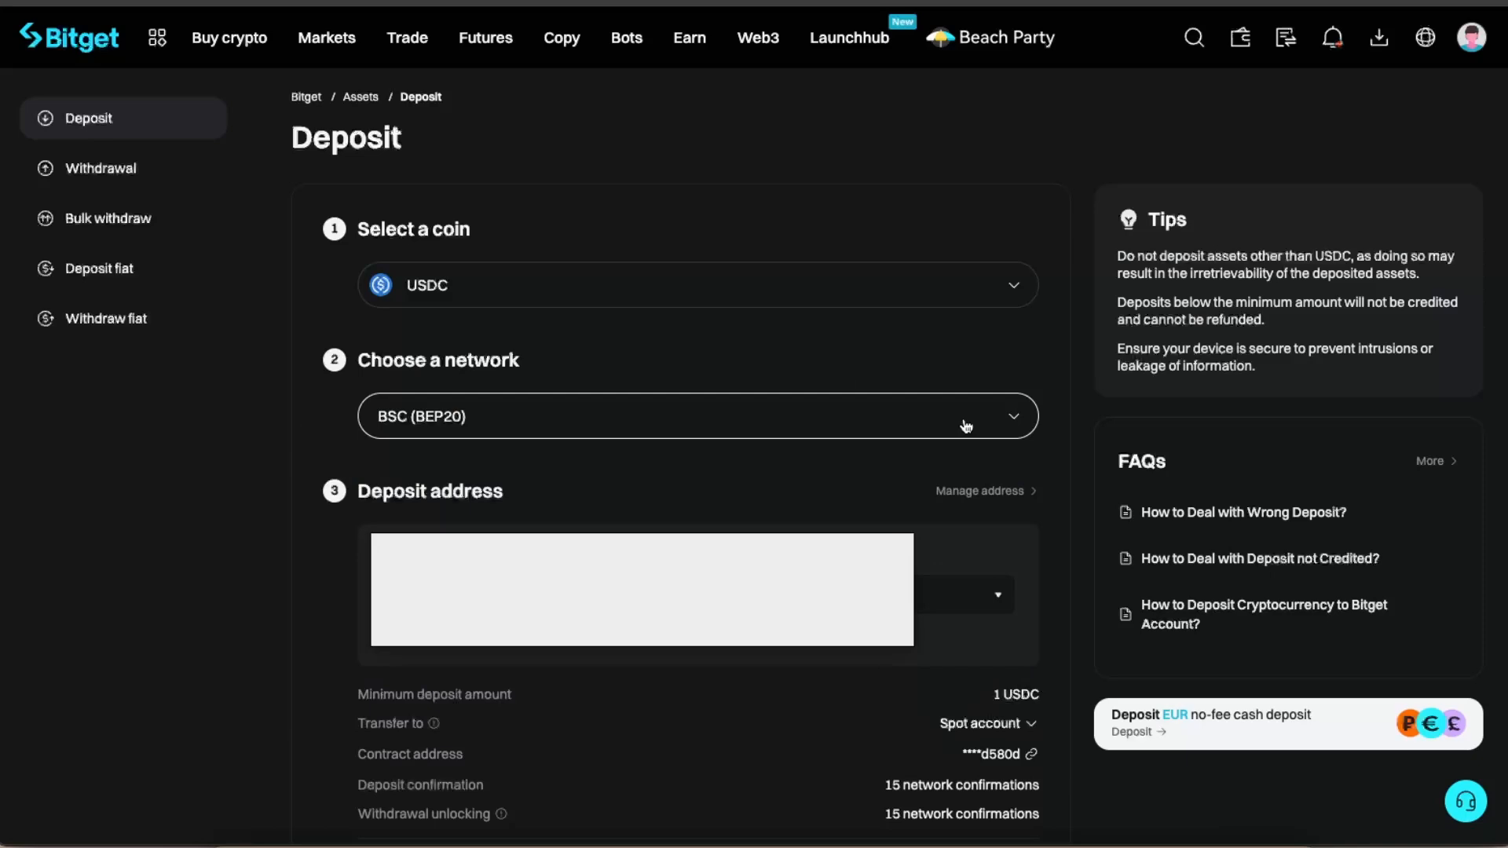
{"action": "mouse_move", "coordinate": [920, 605]}
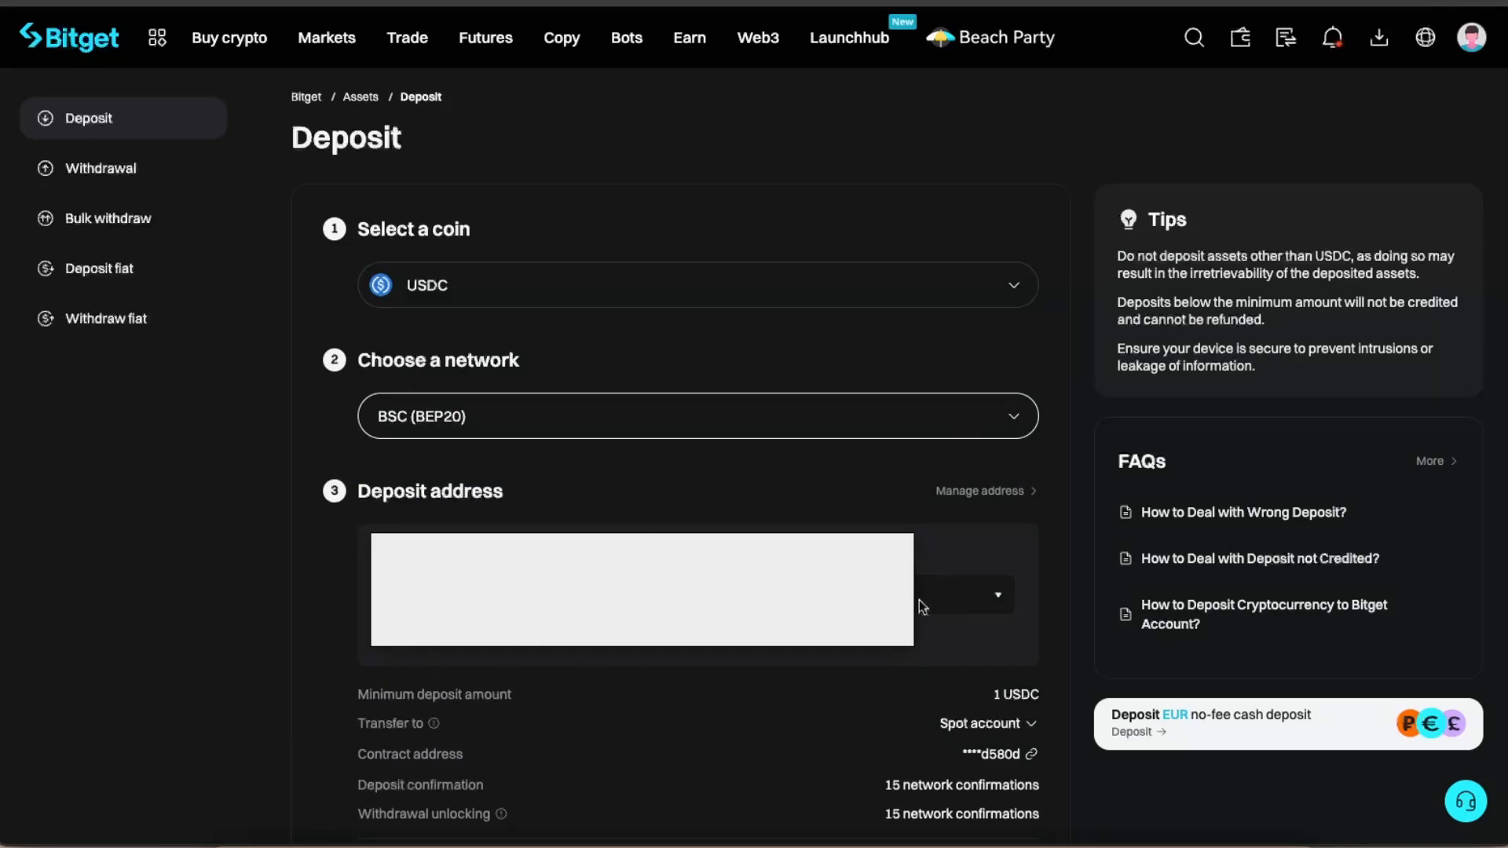
{"action": "mouse_move", "coordinate": [713, 573]}
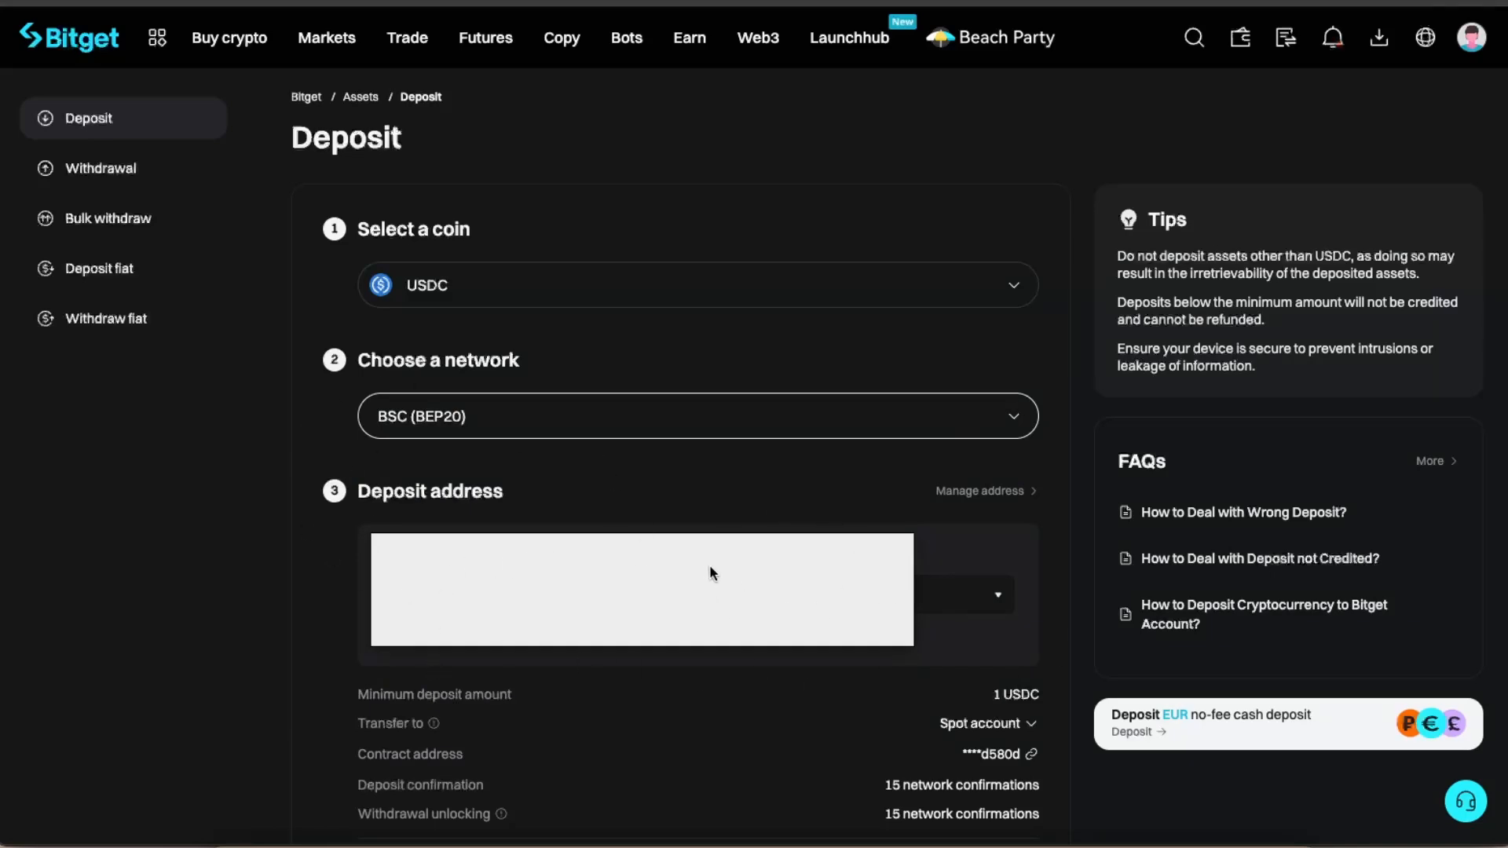